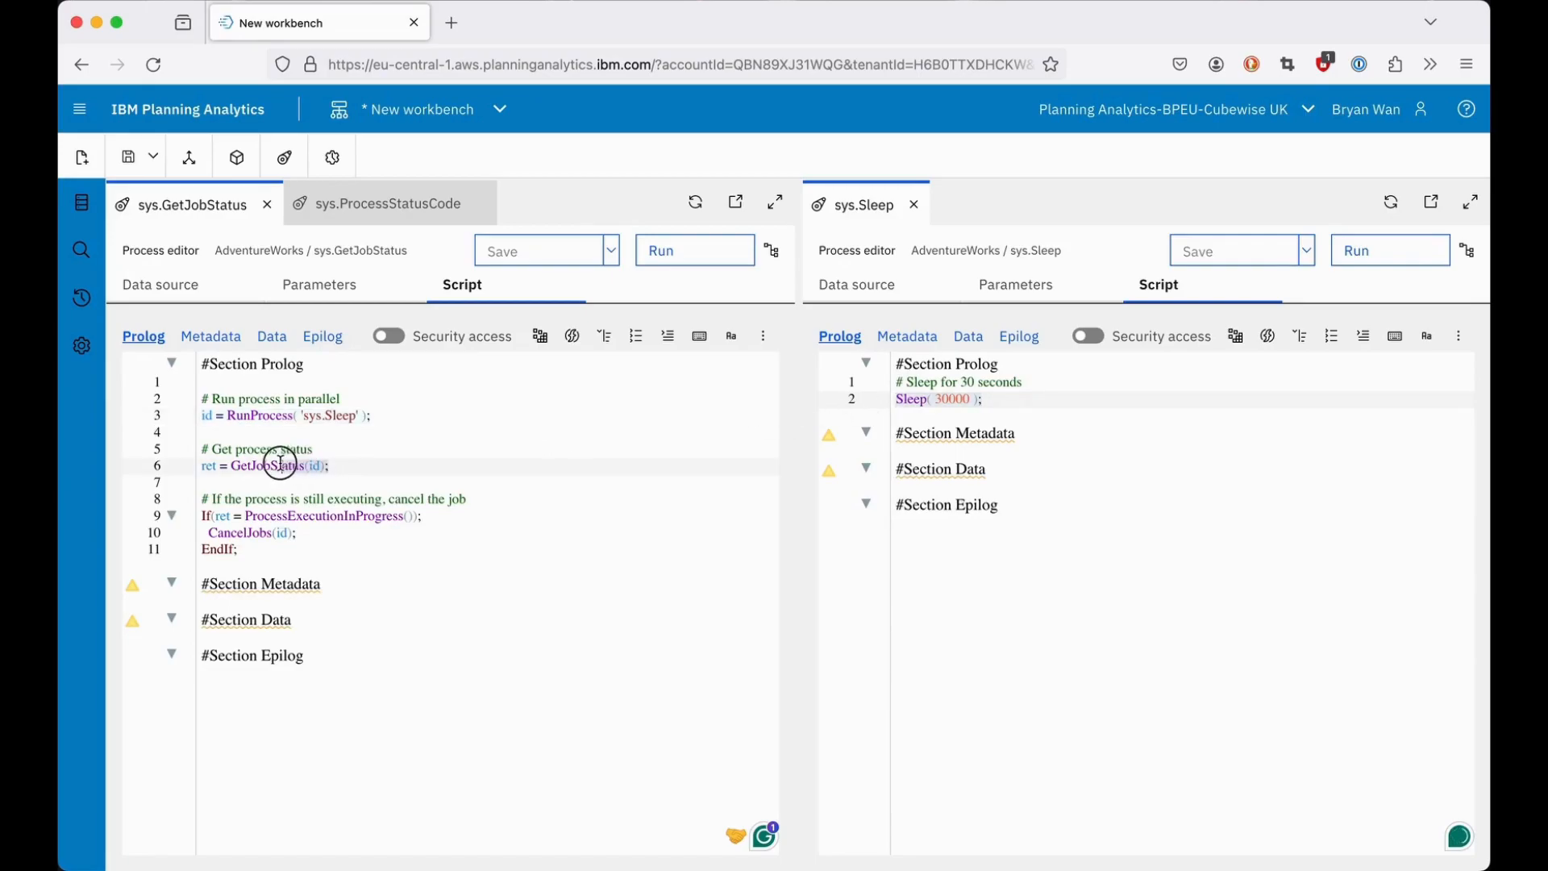
Set breakpoints on lines 3, 6, 9 and 10, close sys.Sleep, and enable the Debugger.
{"action": "triple_click", "coordinate": [274, 466]}
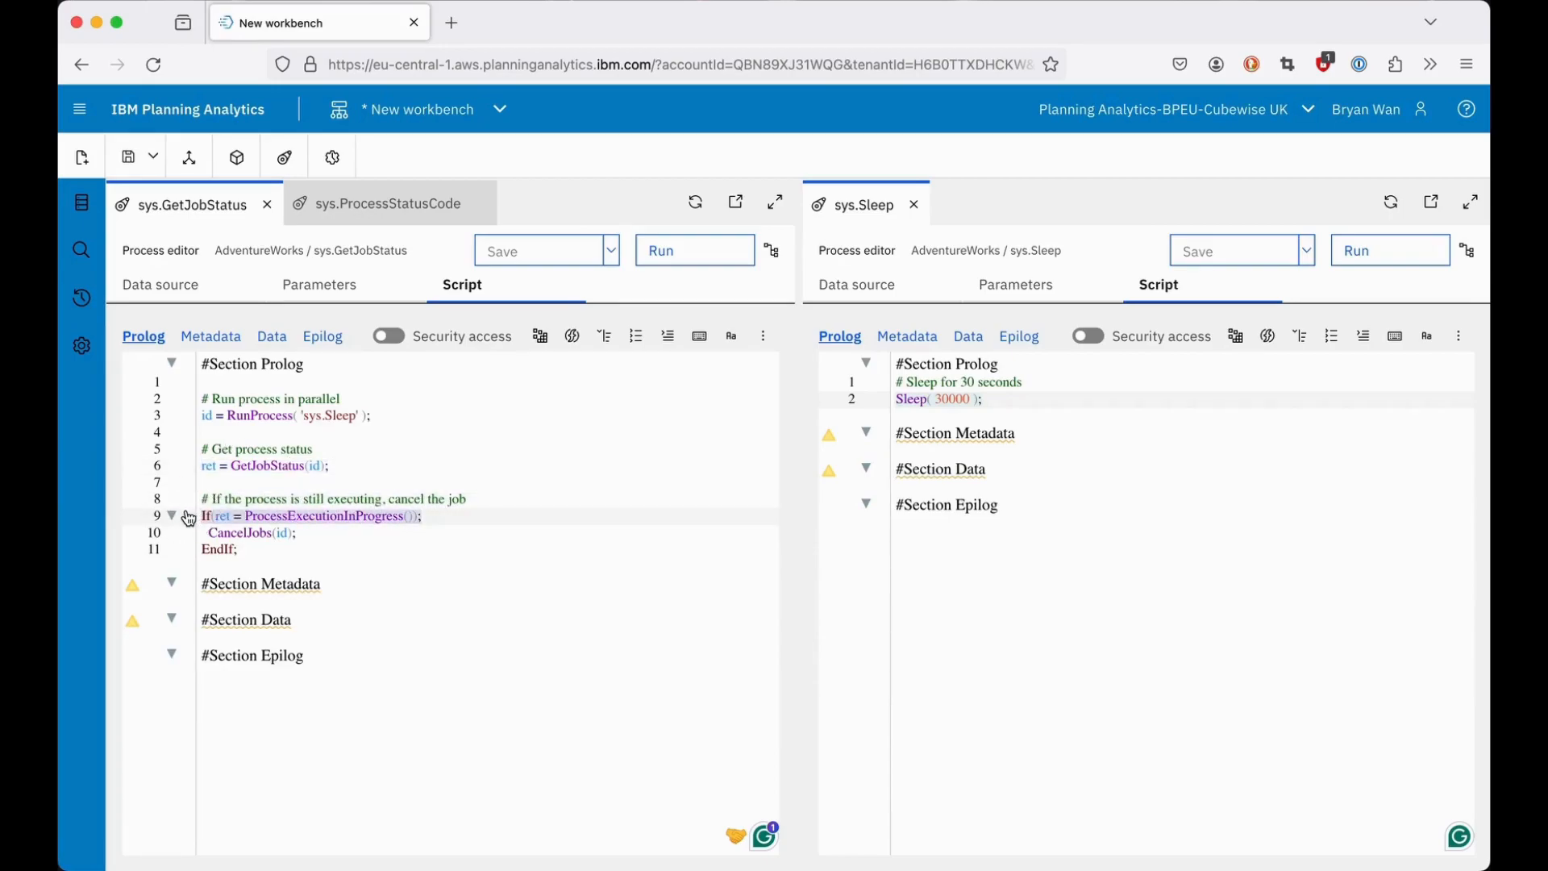
{"action": "left_click", "coordinate": [309, 532]}
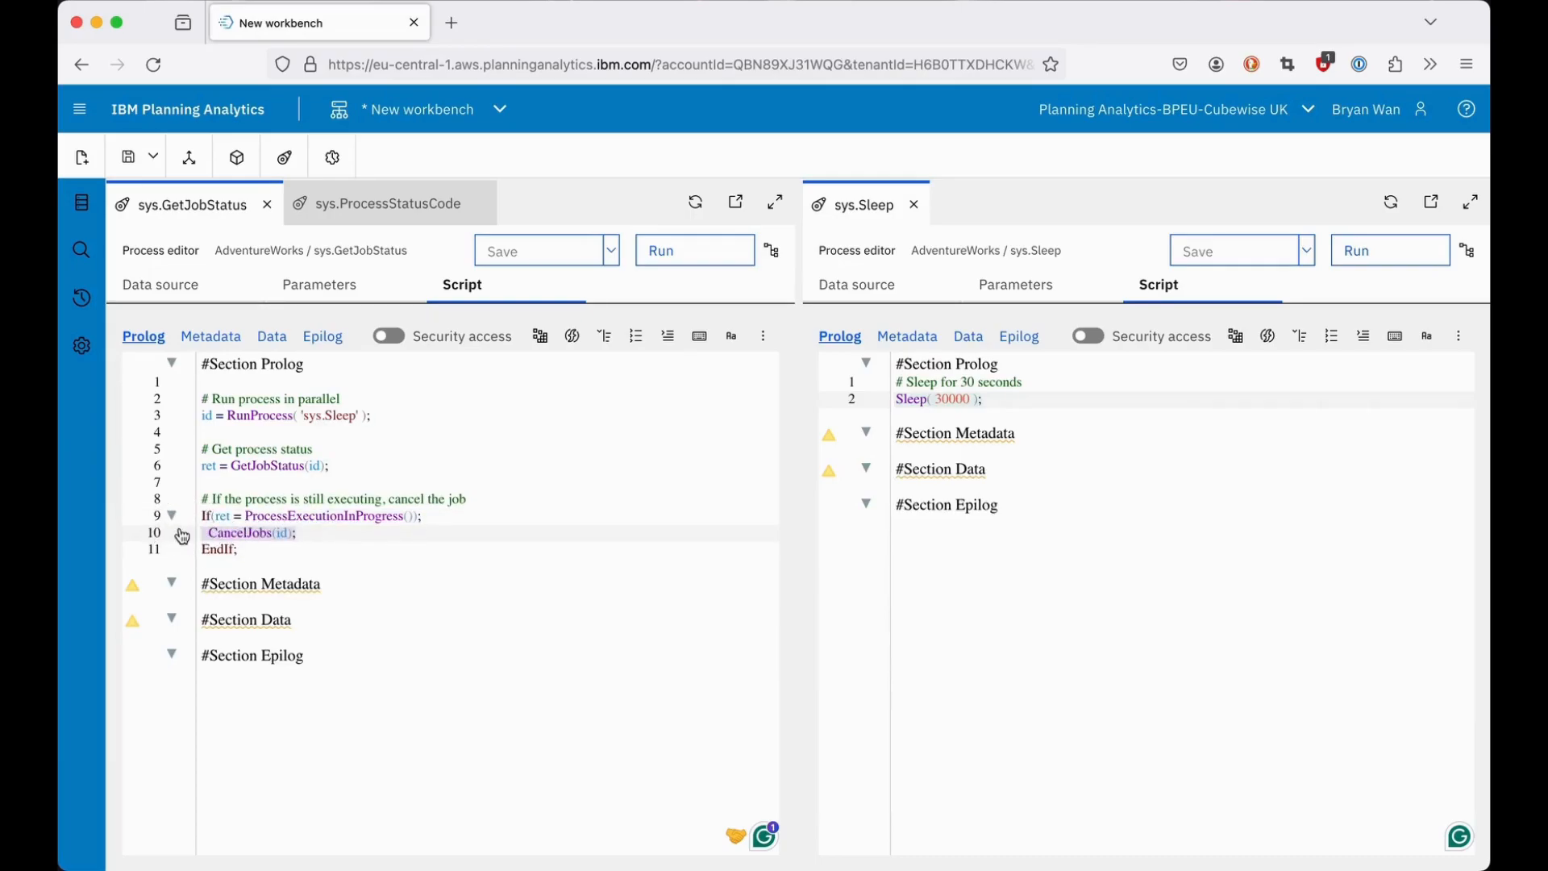
{"action": "mouse_move", "coordinate": [179, 459]}
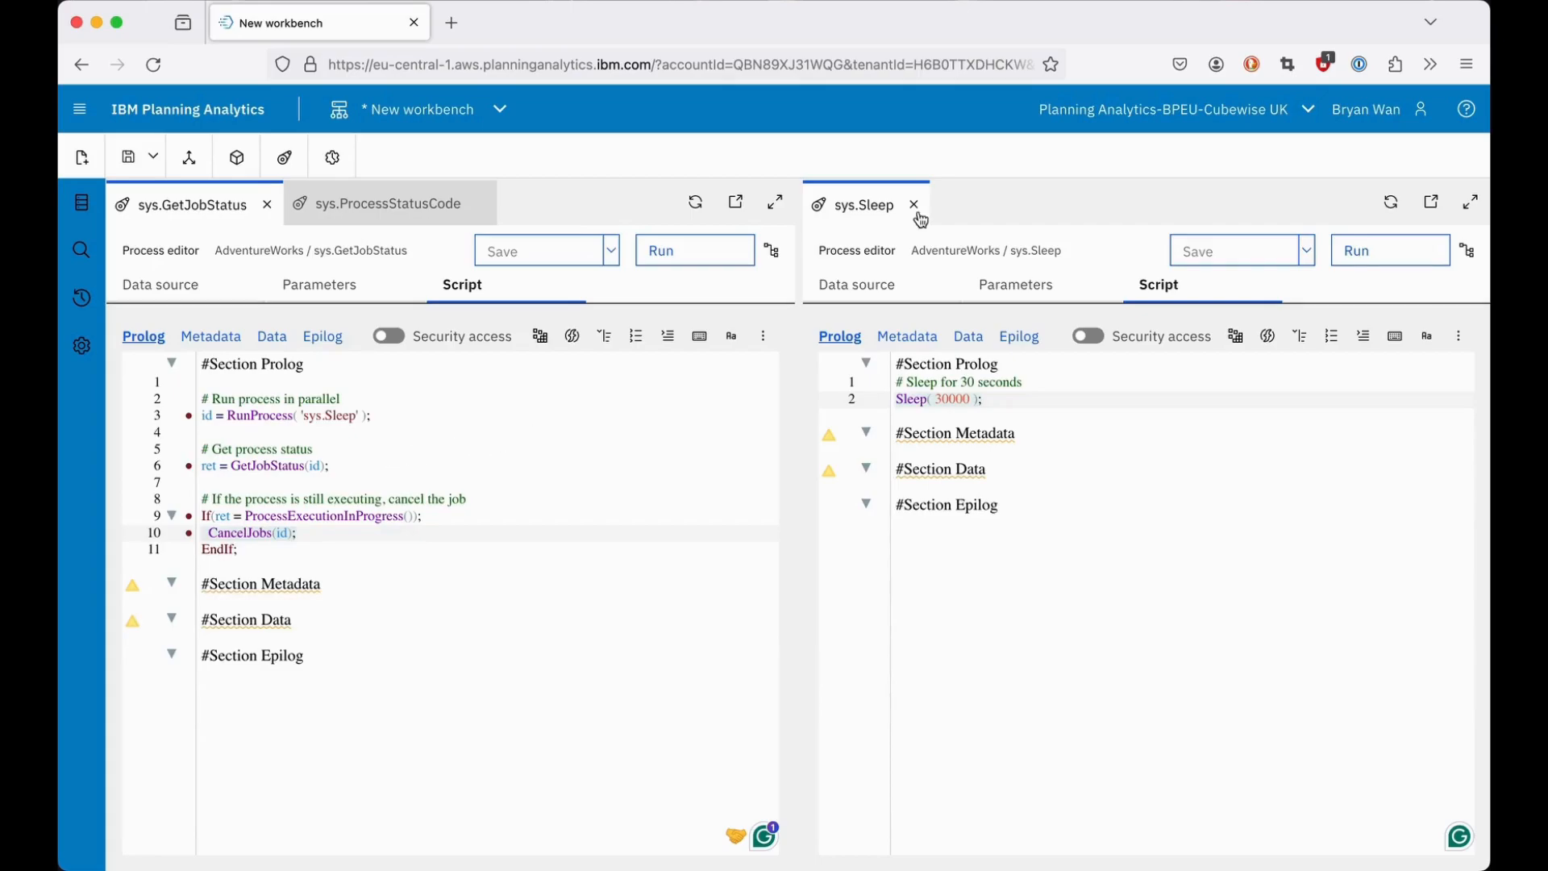
{"action": "left_click", "coordinate": [913, 204]}
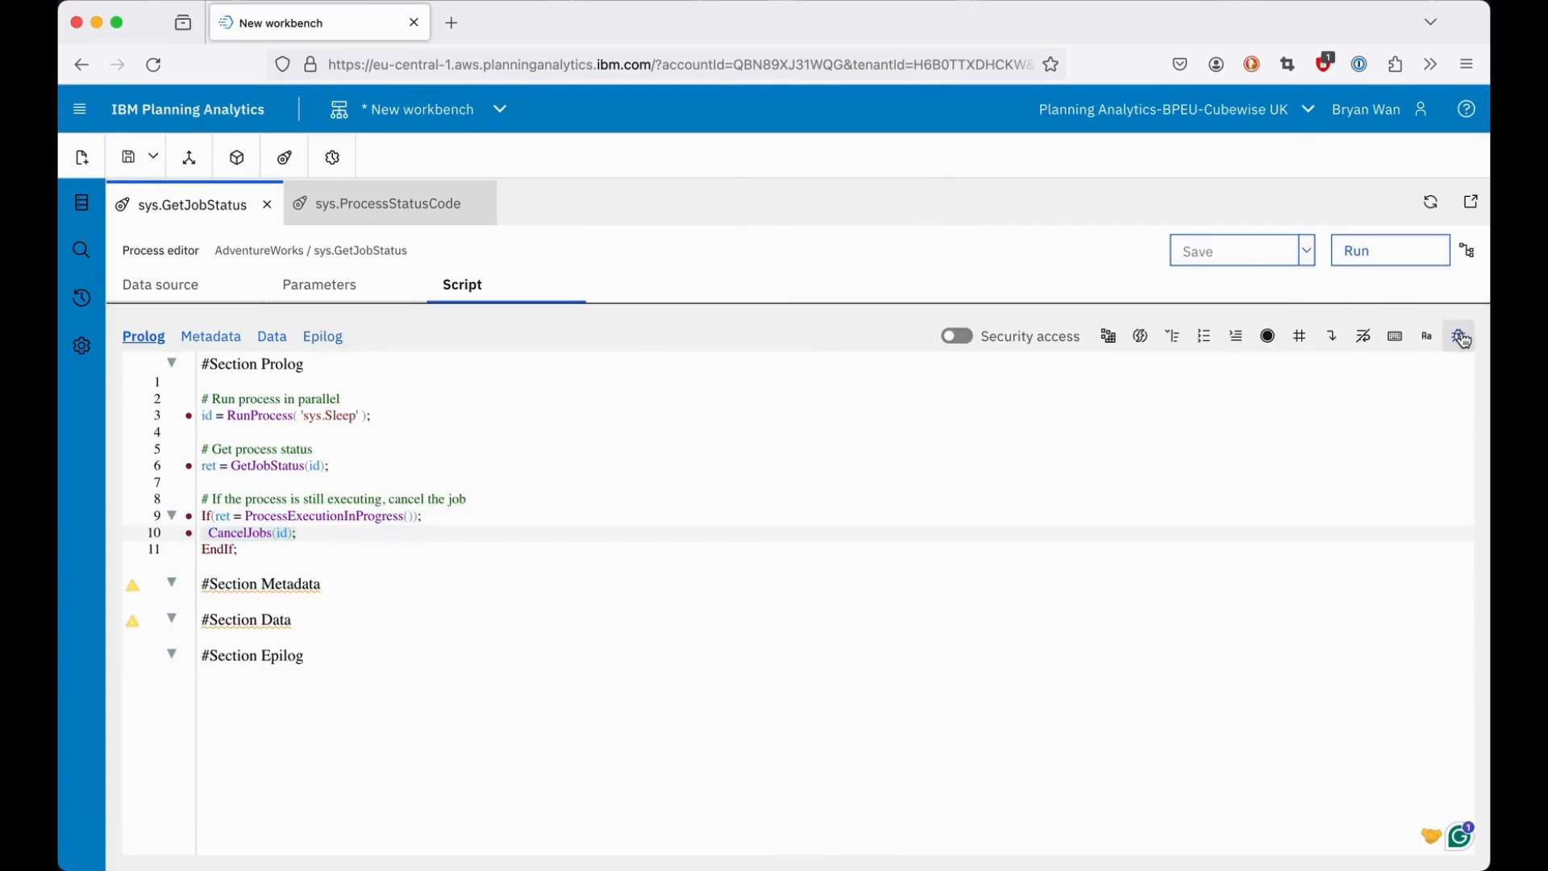
{"action": "left_click", "coordinate": [1458, 336]}
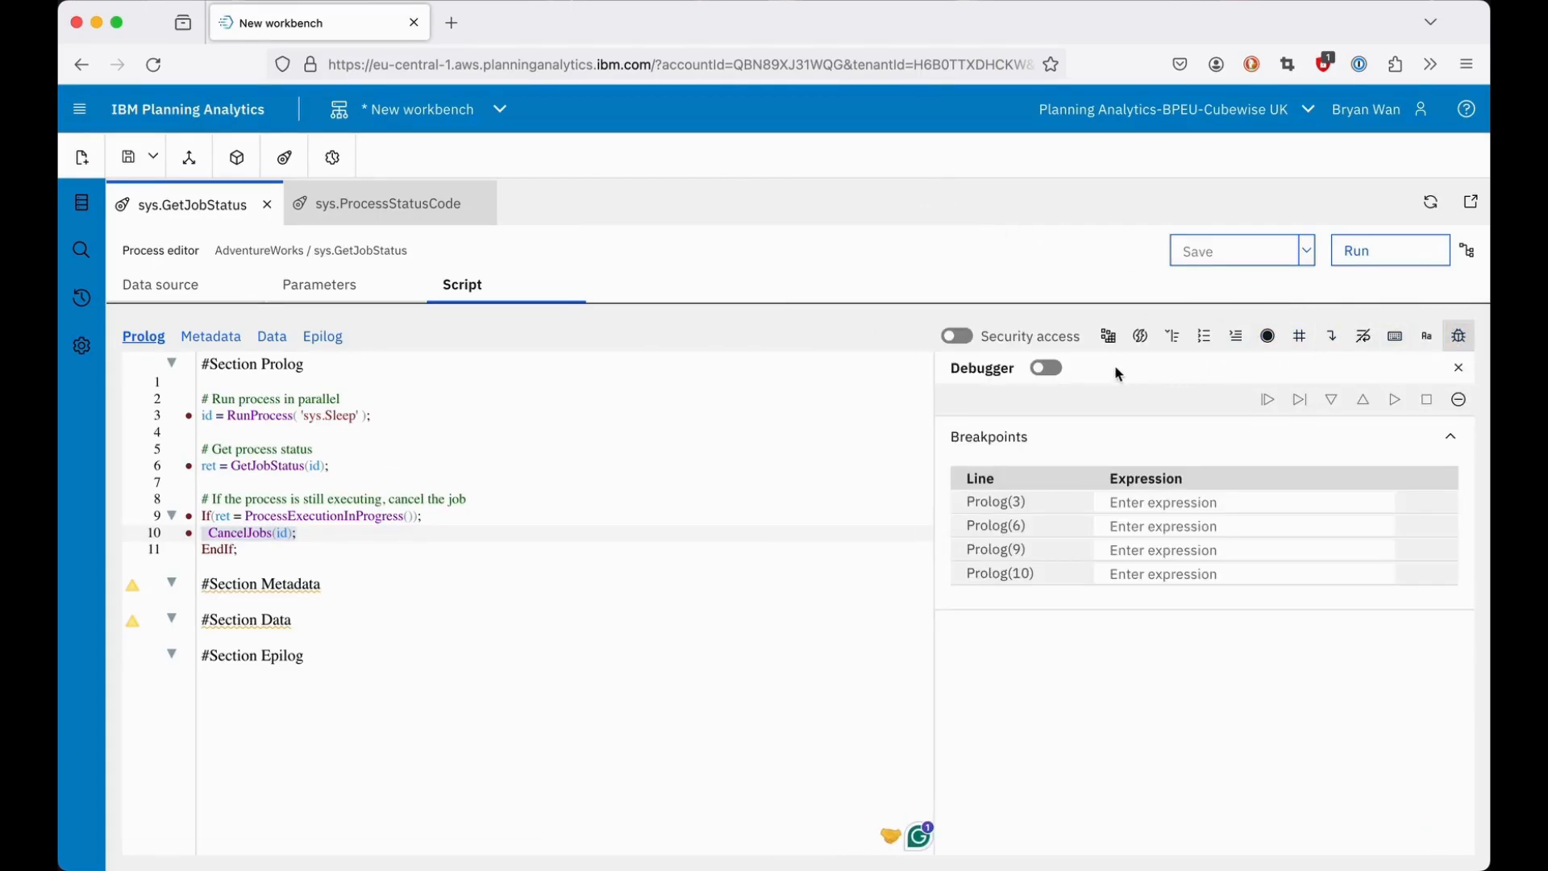
{"action": "left_click", "coordinate": [1045, 367]}
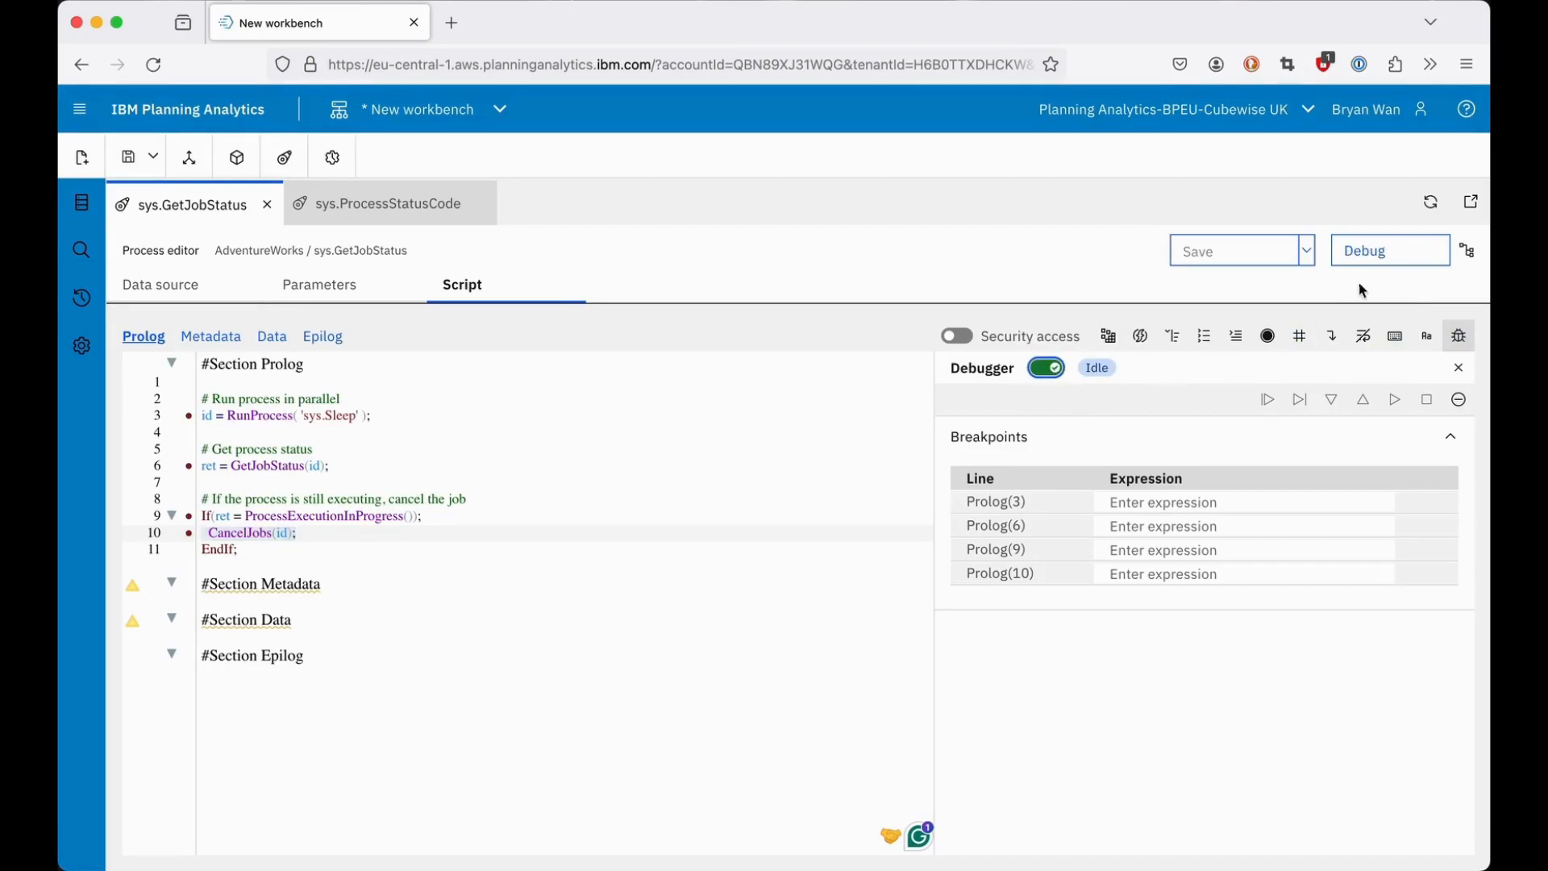
Start debugging sys.GetJobStatus, continue to the line 6 breakpoint, and select the returned job id.
{"action": "left_click", "coordinate": [1389, 250]}
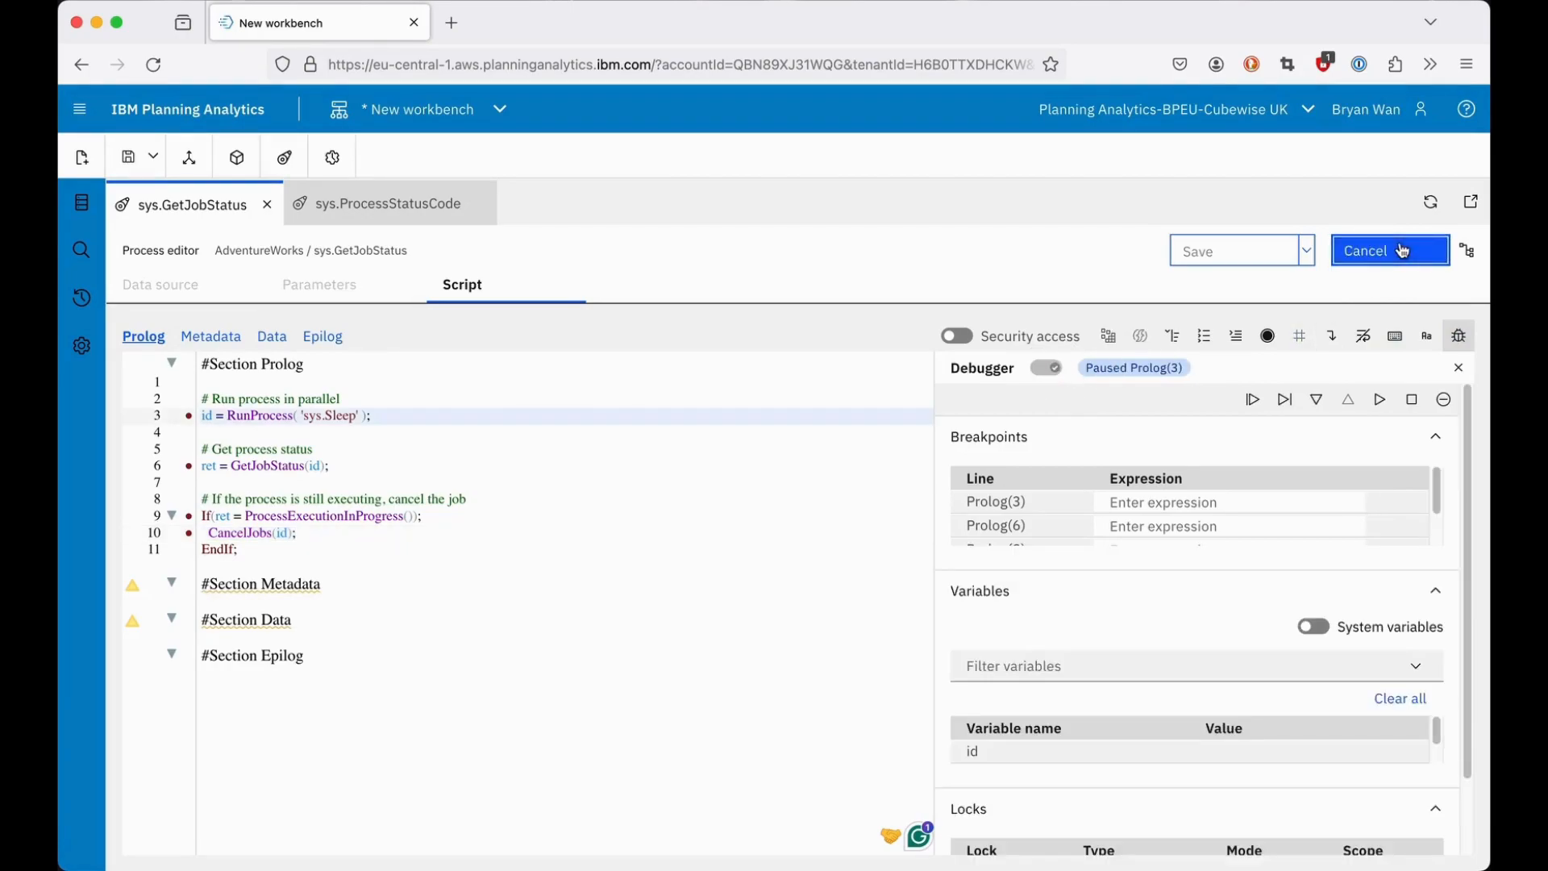
{"action": "left_click", "coordinate": [1252, 399]}
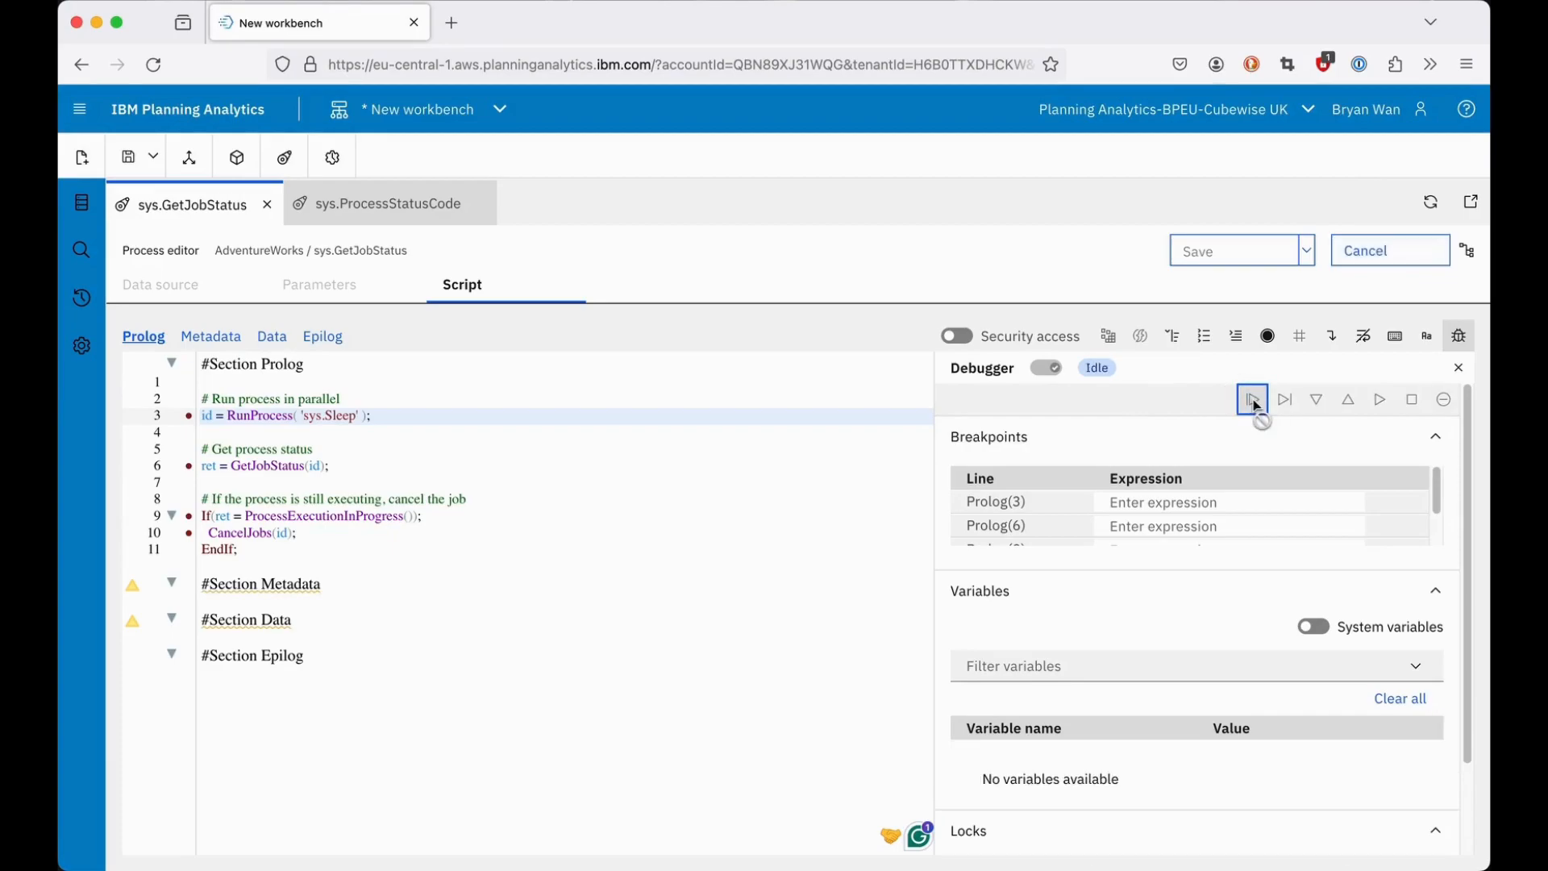
{"action": "left_click", "coordinate": [1253, 399]}
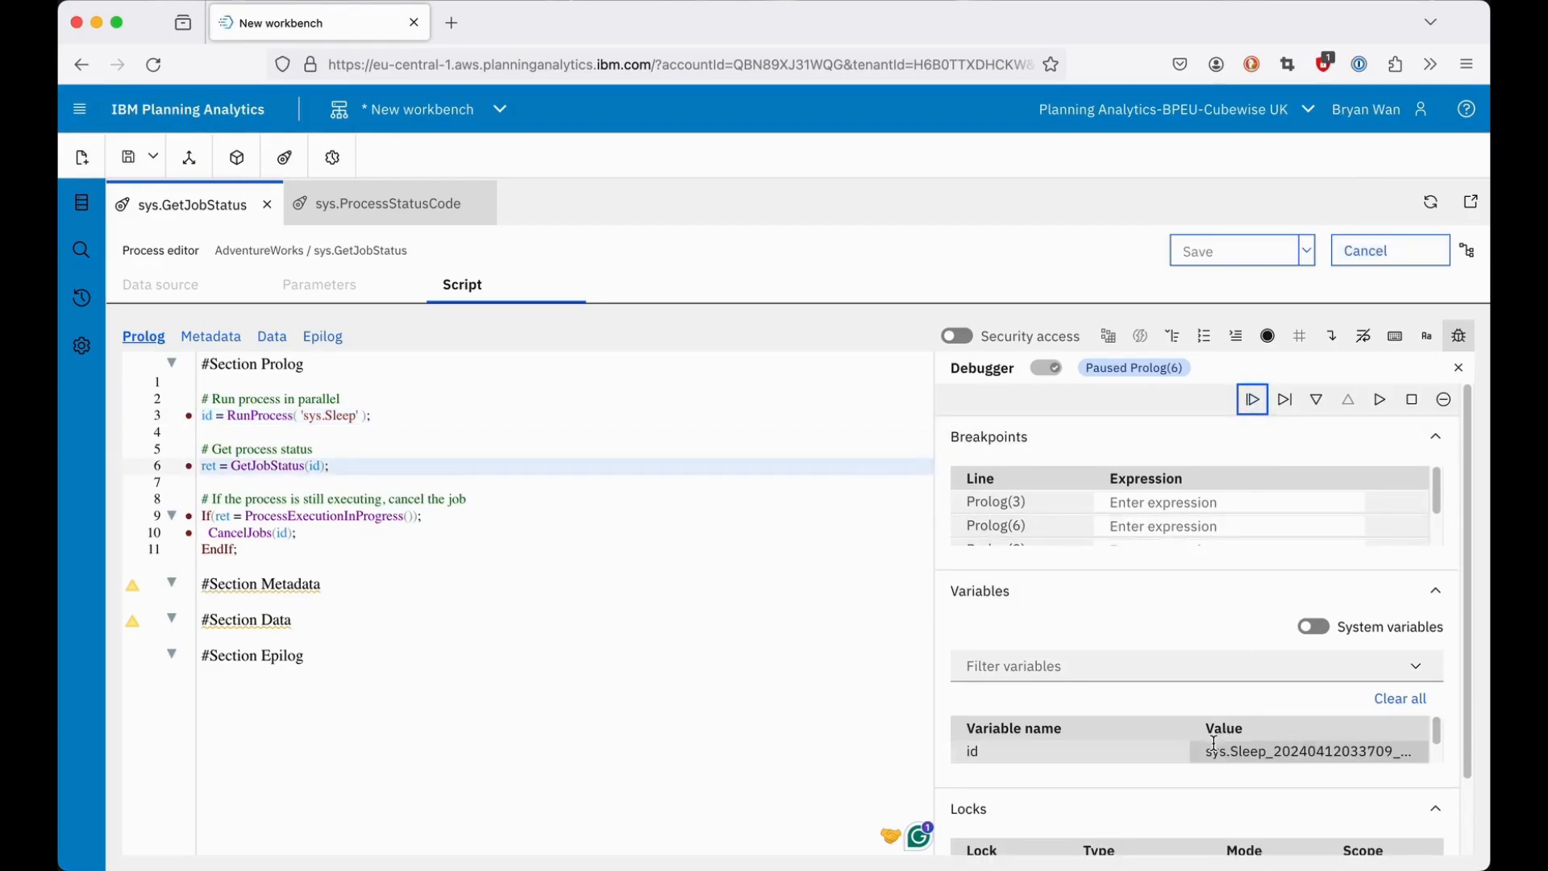
{"action": "double_click", "coordinate": [1308, 751]}
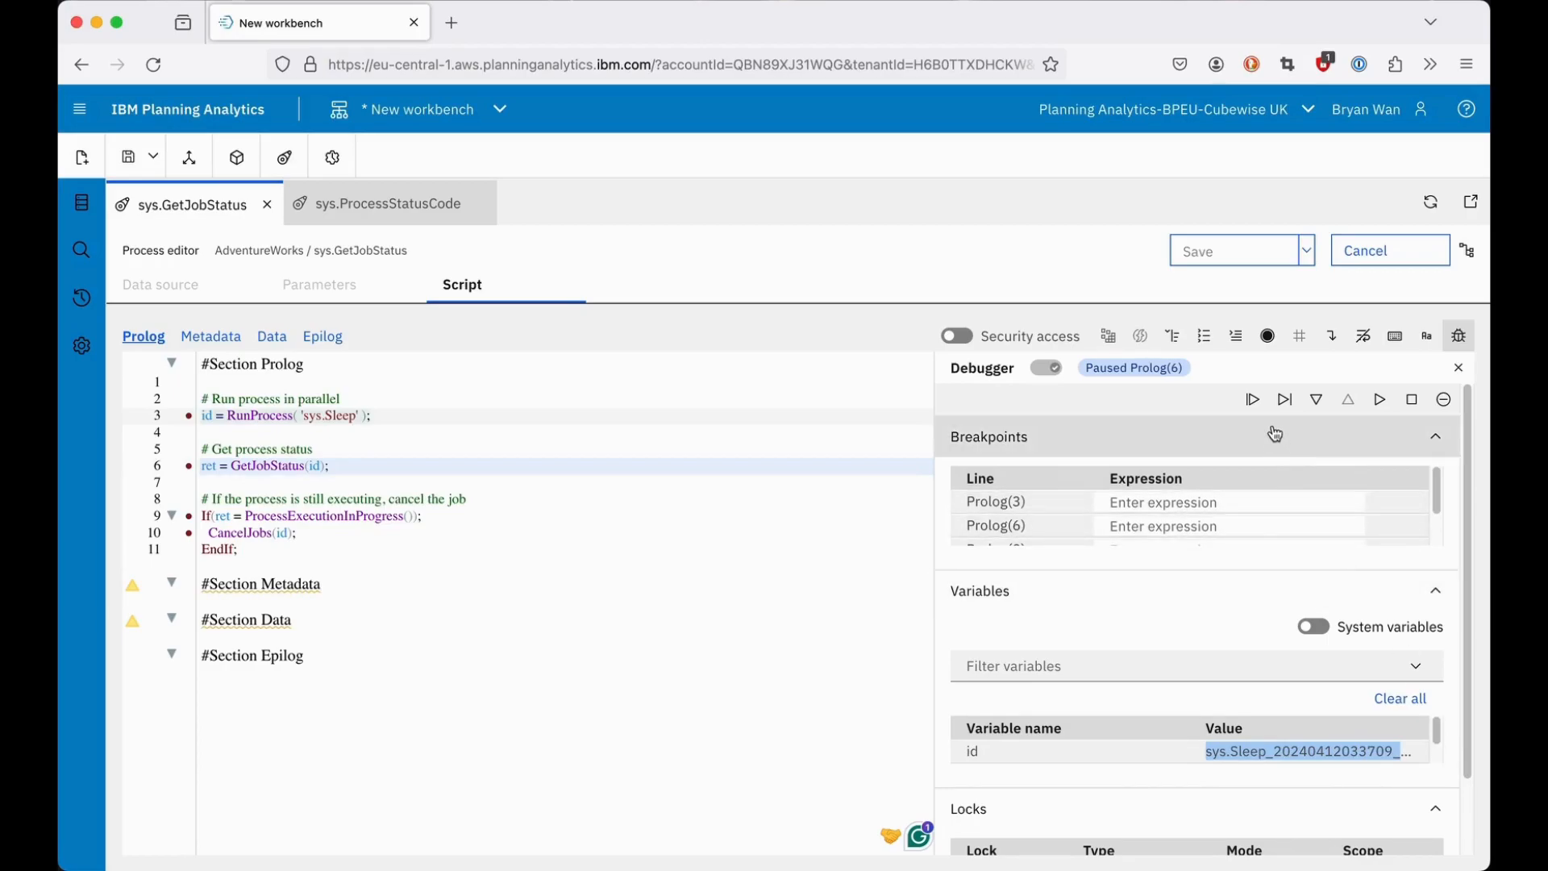
Continue past the line 9 and cancel-job breakpoints to completion, then view sys.ProcessStatusCode.
{"action": "left_click", "coordinate": [1253, 400]}
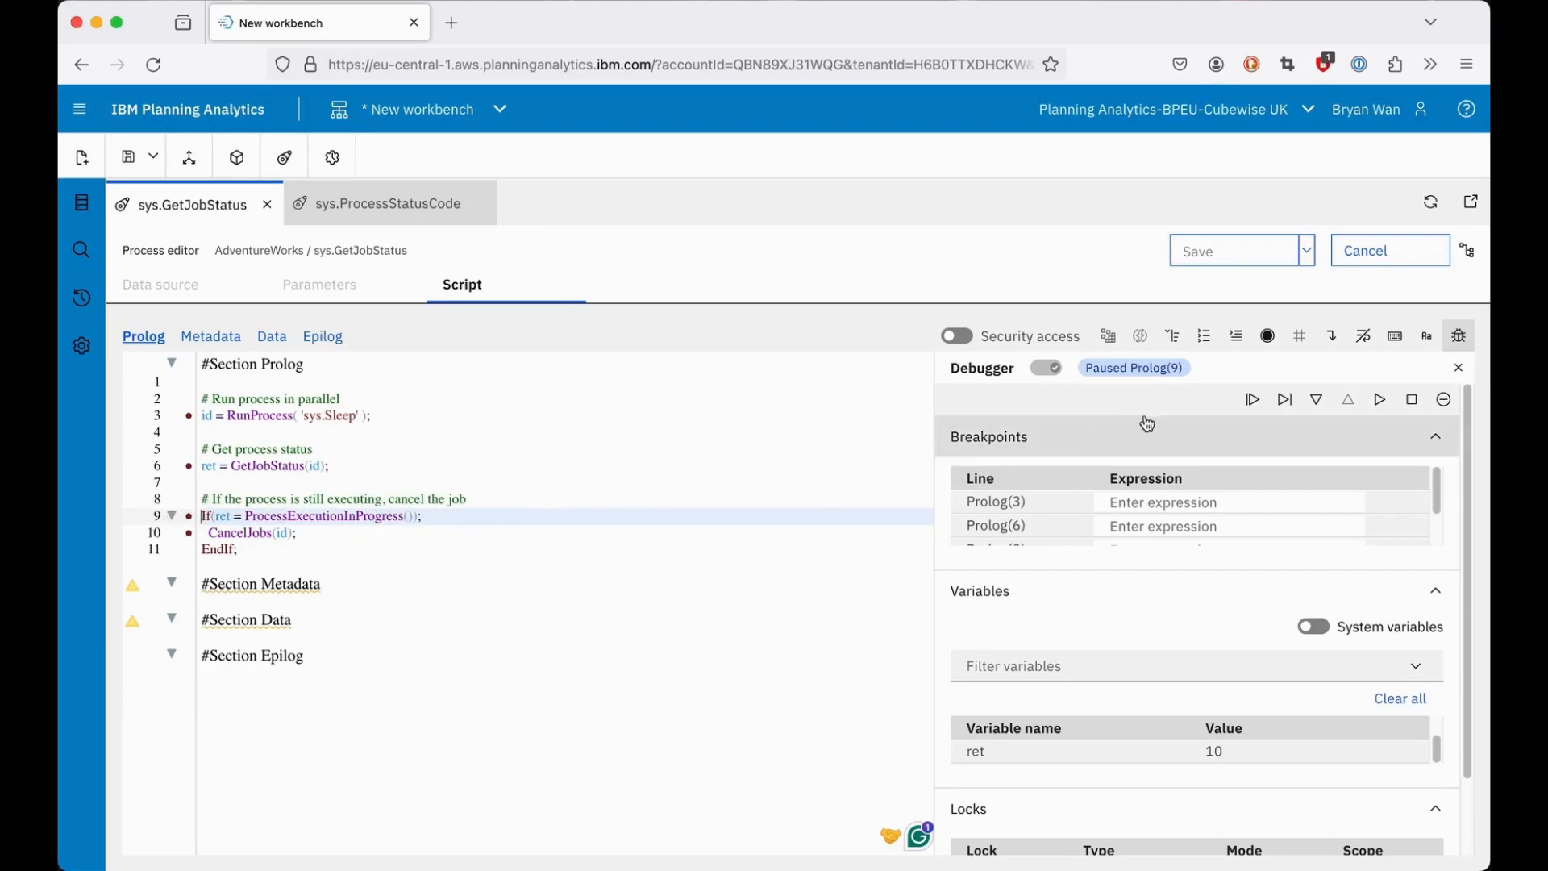
{"action": "left_click", "coordinate": [1252, 399]}
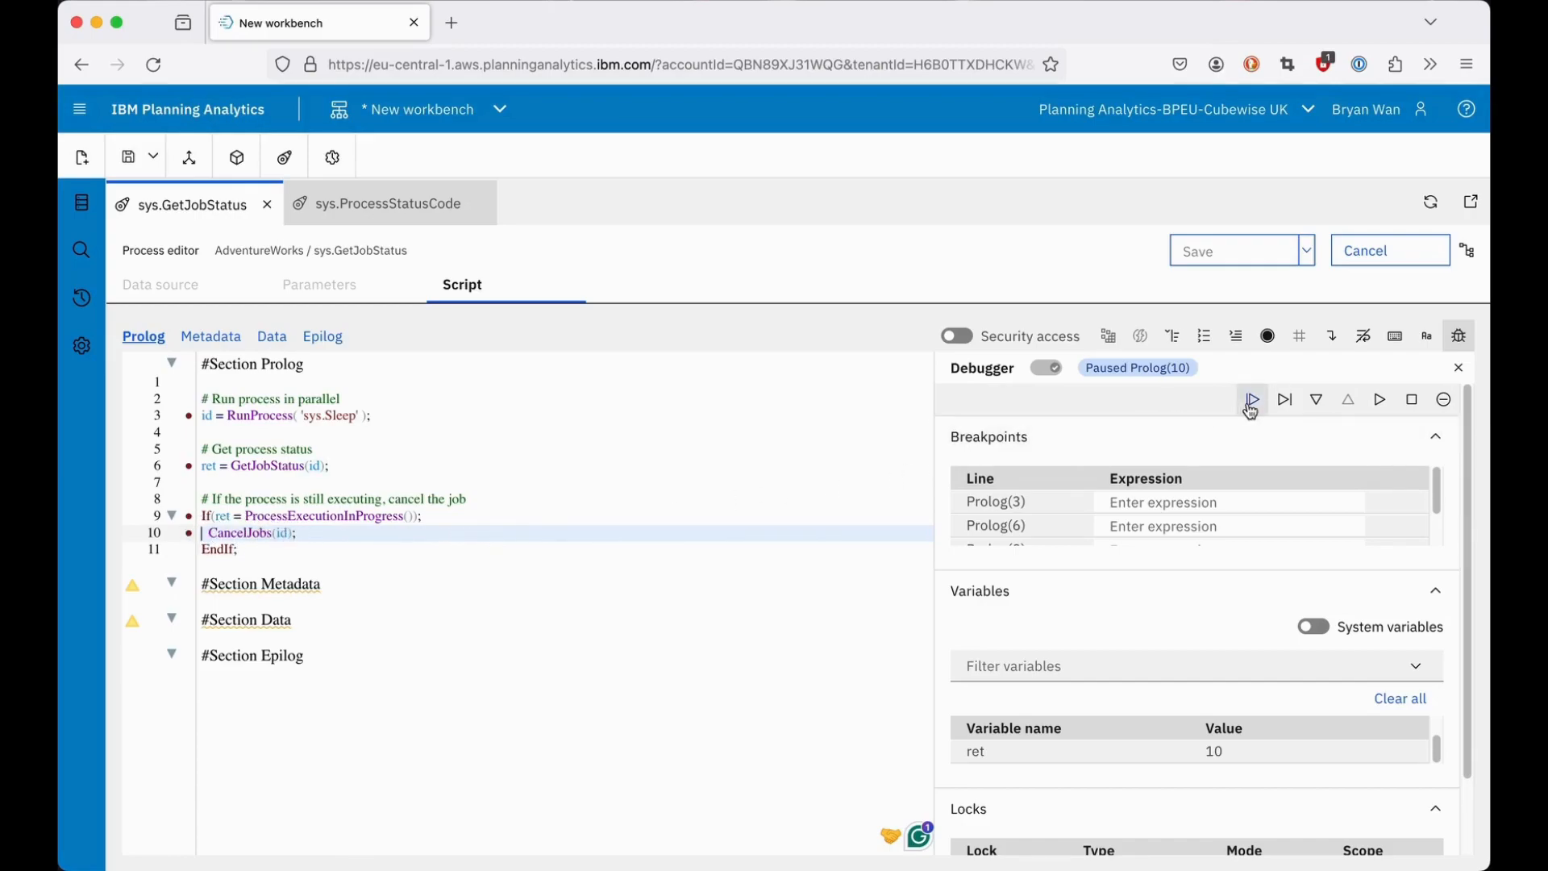
{"action": "left_click", "coordinate": [1252, 400]}
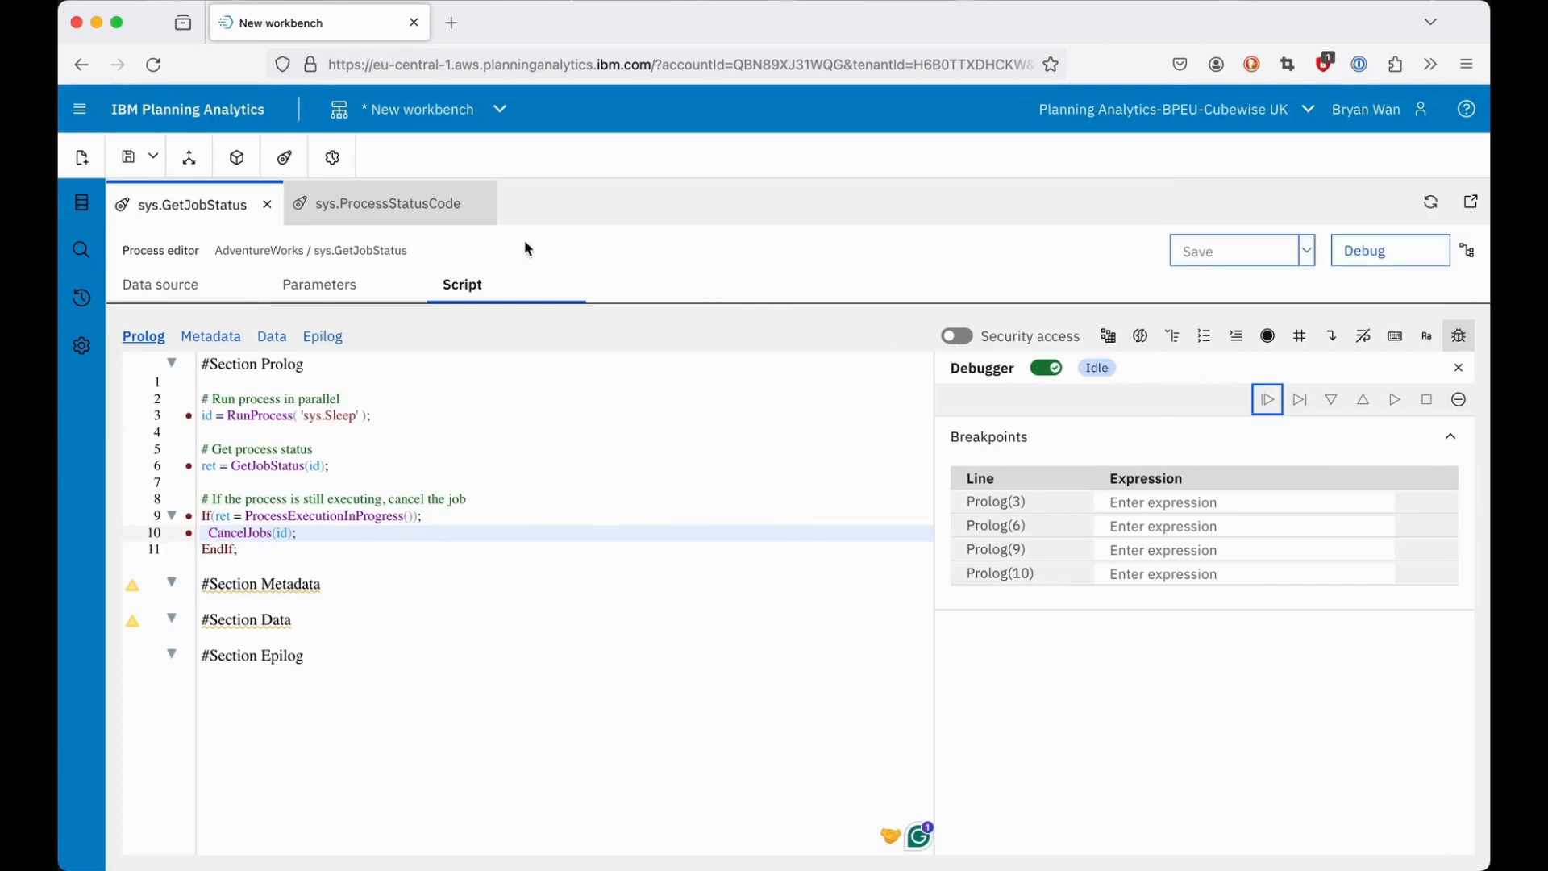
{"action": "left_click", "coordinate": [388, 203]}
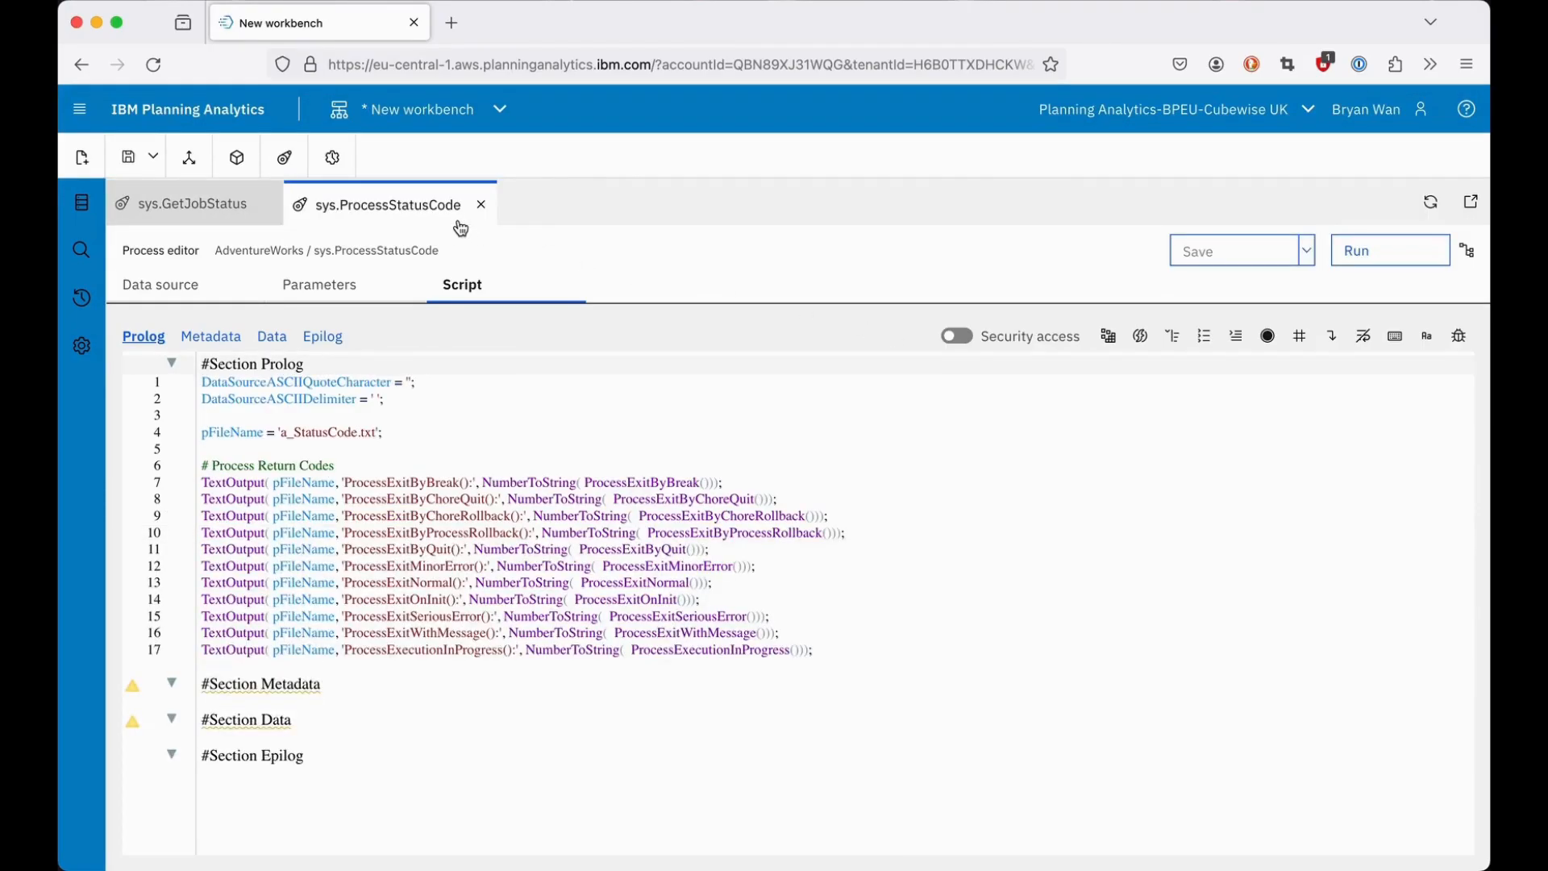